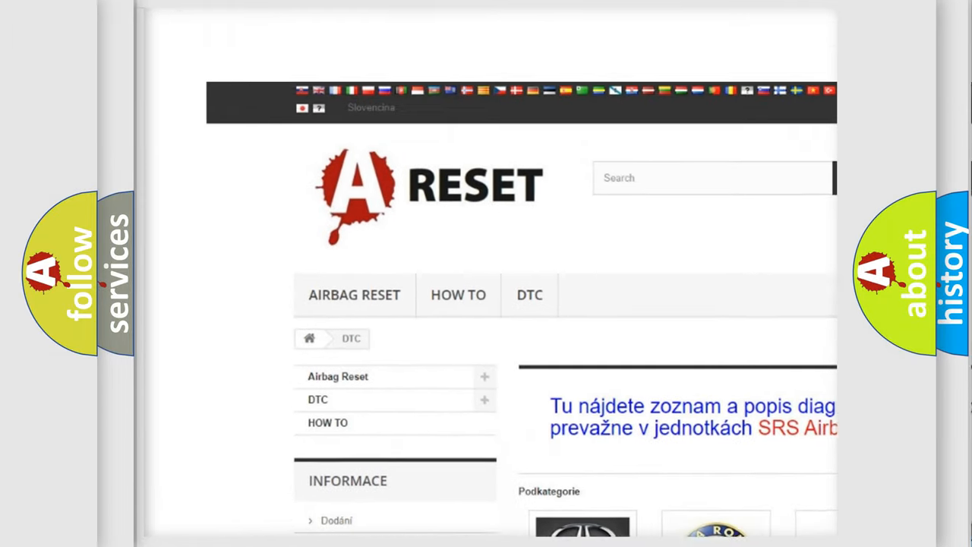
- Select Toyota from the car-brand DTC catalog and browse its diagnostic trouble code list
scroll(down, 3)
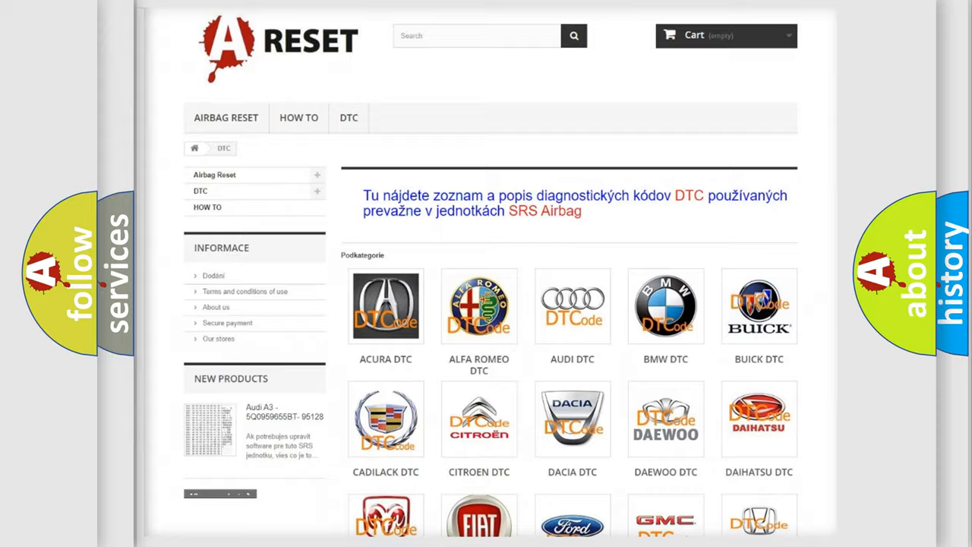
scroll(down, 3)
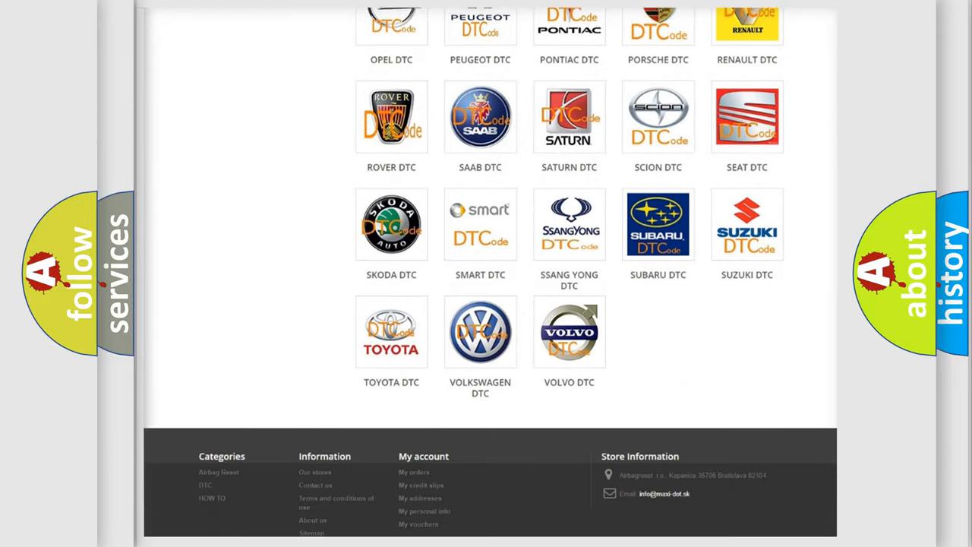
scroll(down, 3)
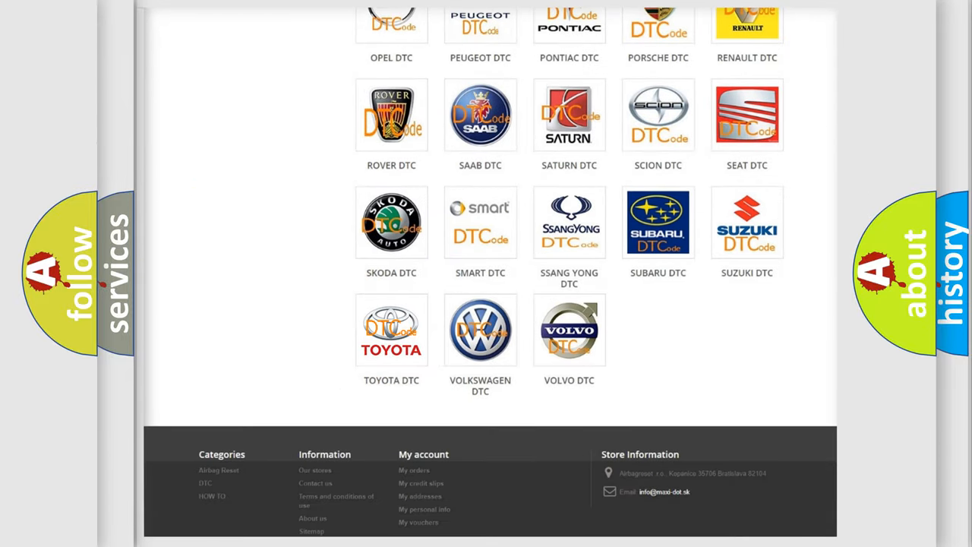
click(392, 328)
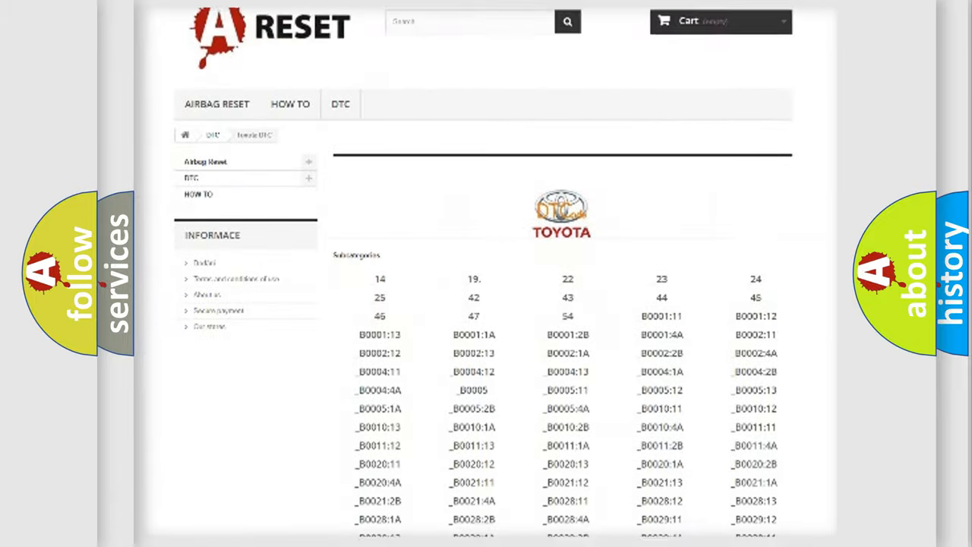
scroll(down, 3)
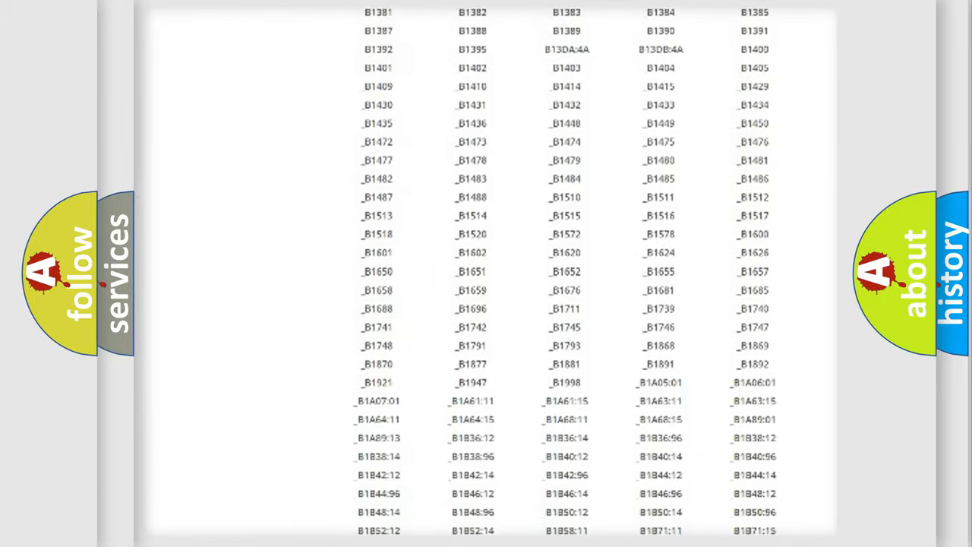